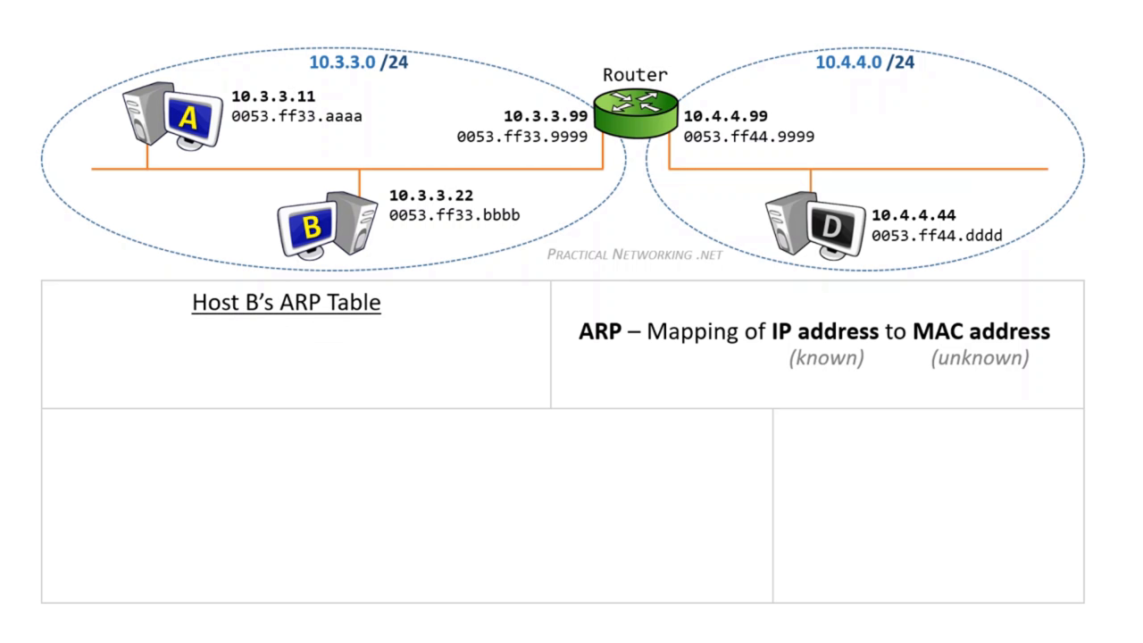
# Advance the slide to reveal the 10.3.3.0/24 and 10.4.4.0/24 diagram with Host B's ARP table.
pyautogui.click(322, 221)
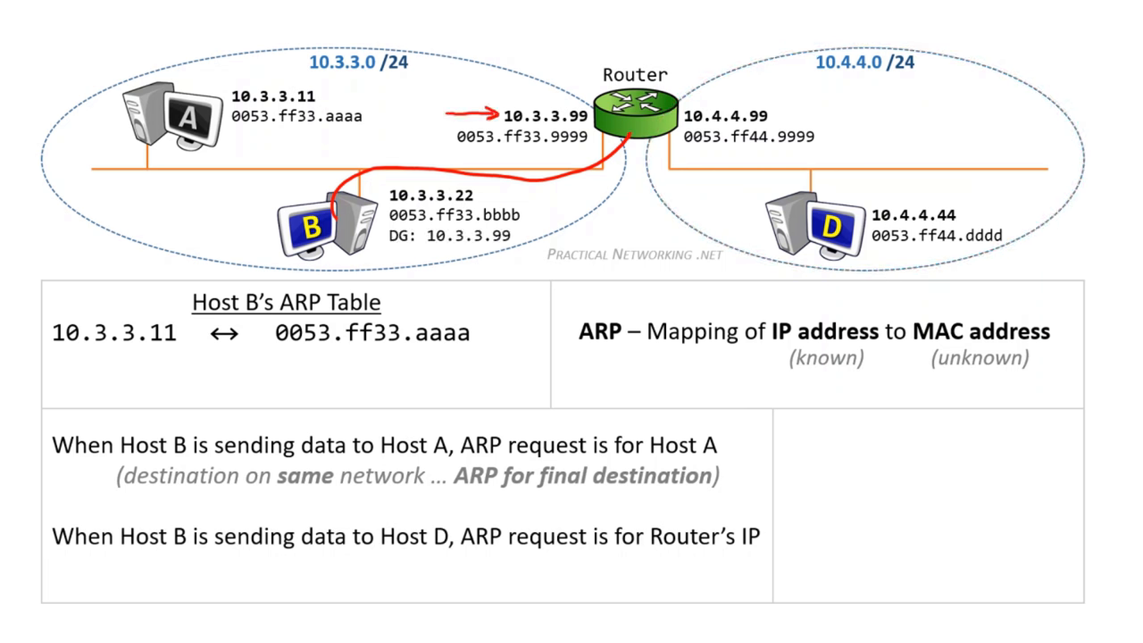
# Annotate Host B's ARP entry mapping 10.3.3.11 to 0053.ff33.aaaa with the pen.
pyautogui.moveTo(401, 250); pyautogui.dragTo(500, 254)
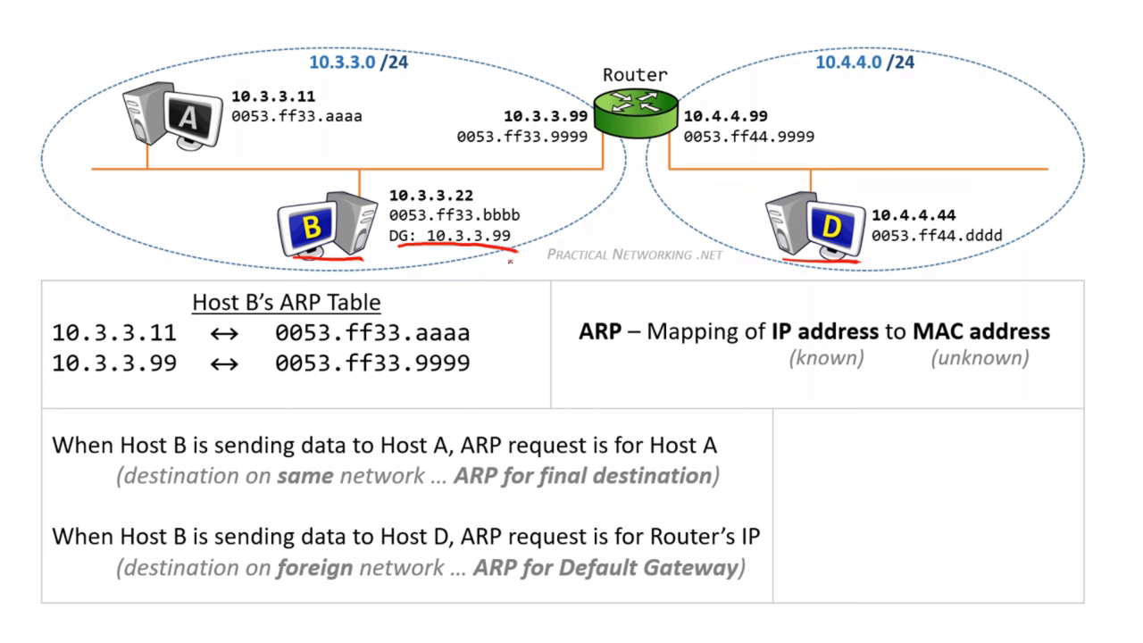
# Underline the router entry 10.3.3.99 to 0053.ff33.9999 in Host B's ARP table.
pyautogui.moveTo(53, 385); pyautogui.dragTo(482, 384)
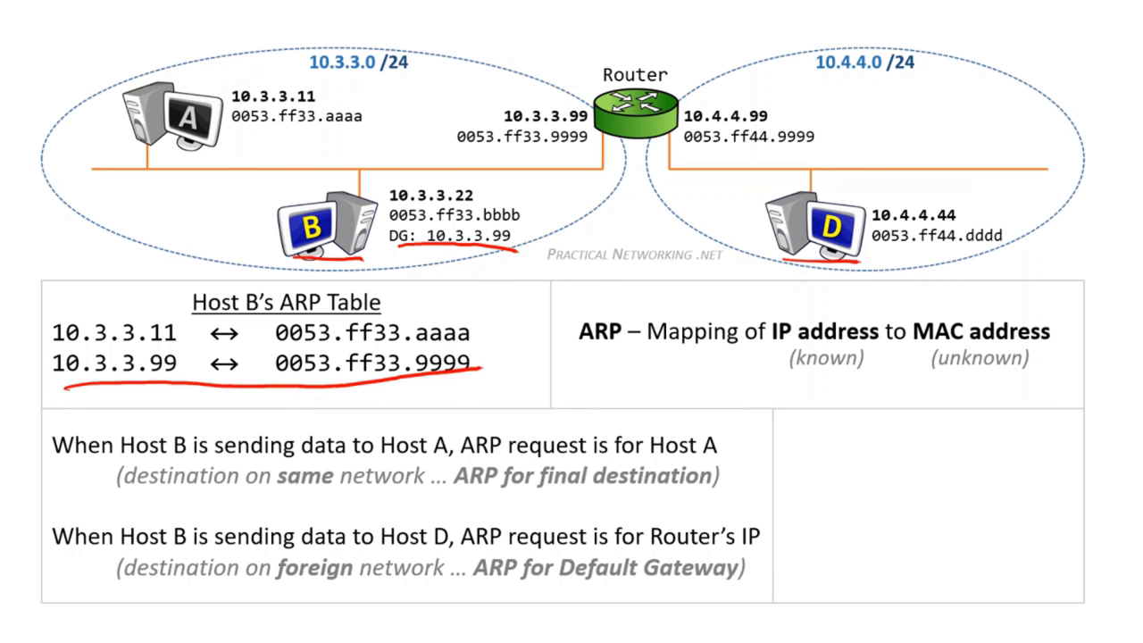